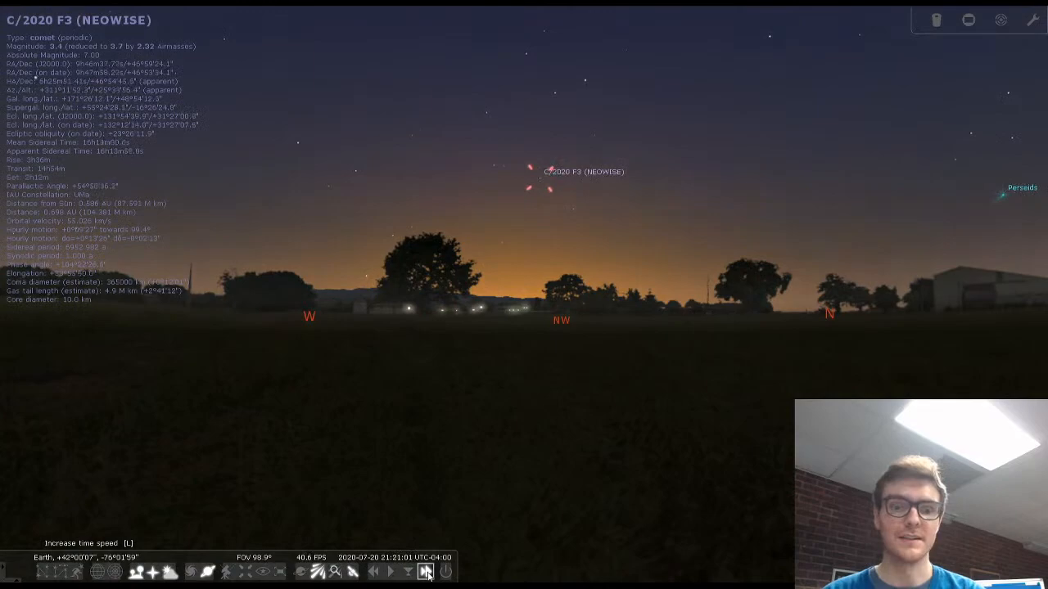
Increase the time speed so comet NEOWISE drifts down the dusk sky in the northwest.
click(424, 572)
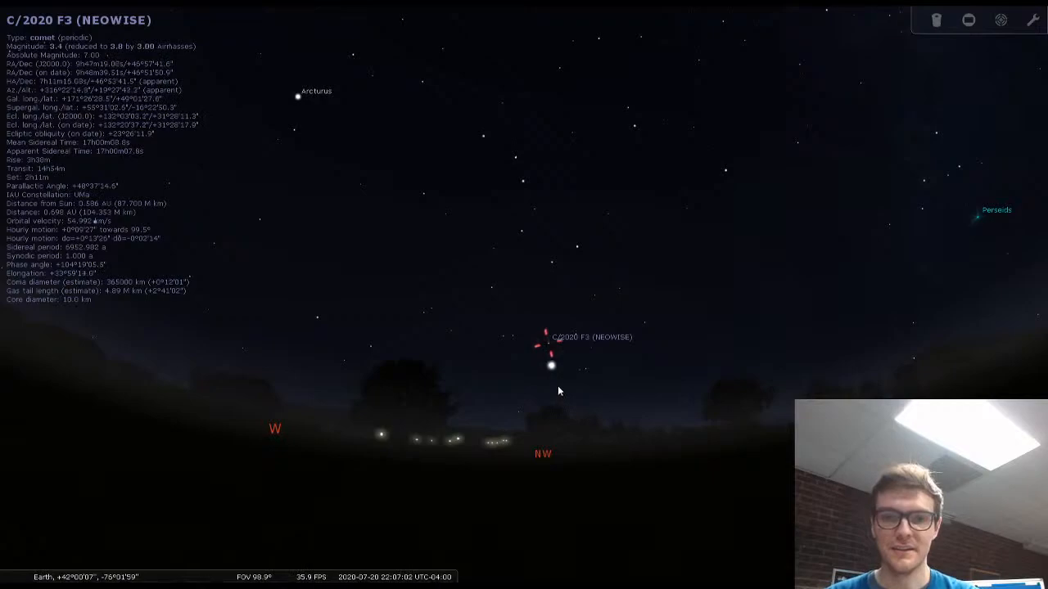
Select the International Space Station (ZARYA) as it appears low in the northern sky.
click(607, 351)
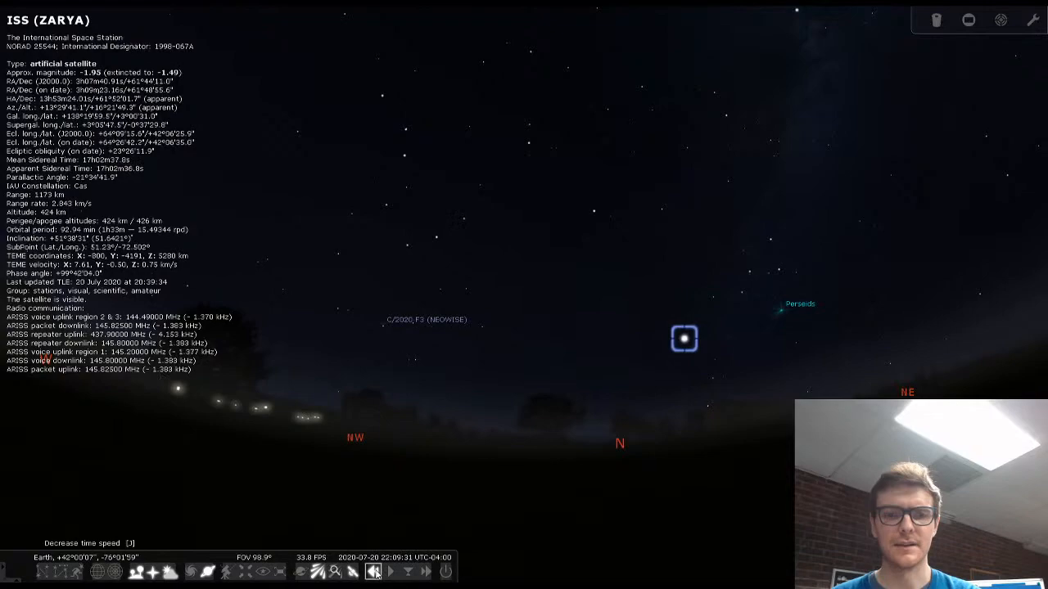
Slow time back down as the ISS passes beside comet NEOWISE around 22:08 on 20 July 2020.
click(396, 570)
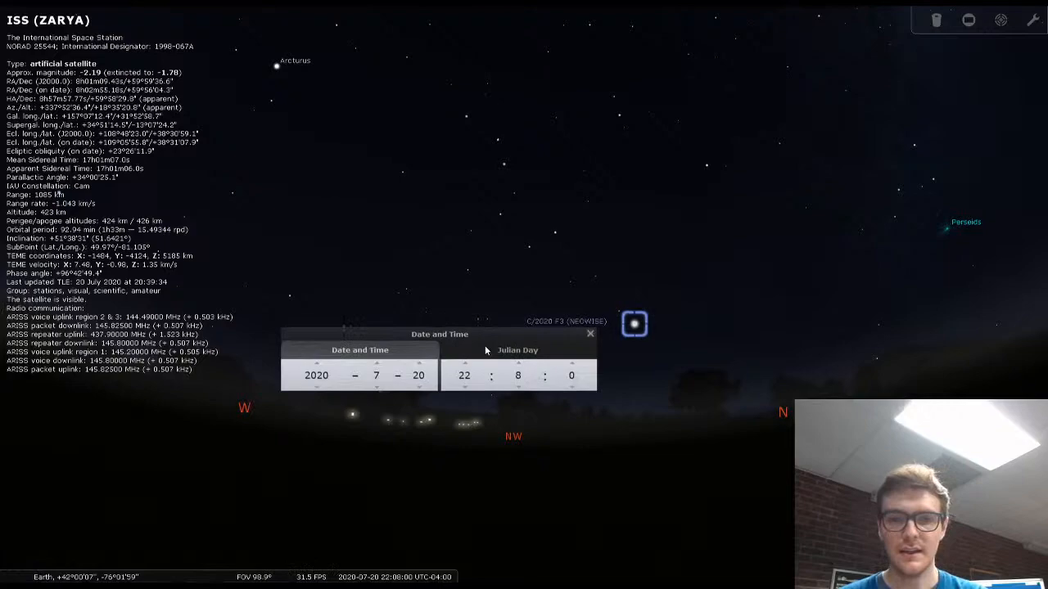
Move the Date and Time window aside and advance the day toward 27 July 2020.
drag(439, 334, 543, 451)
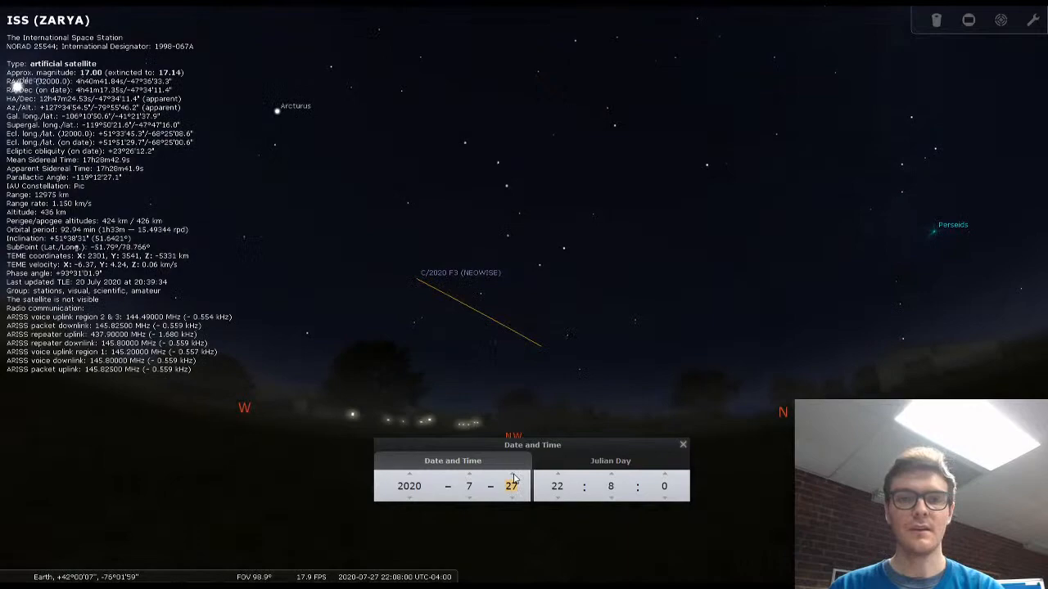
click(510, 475)
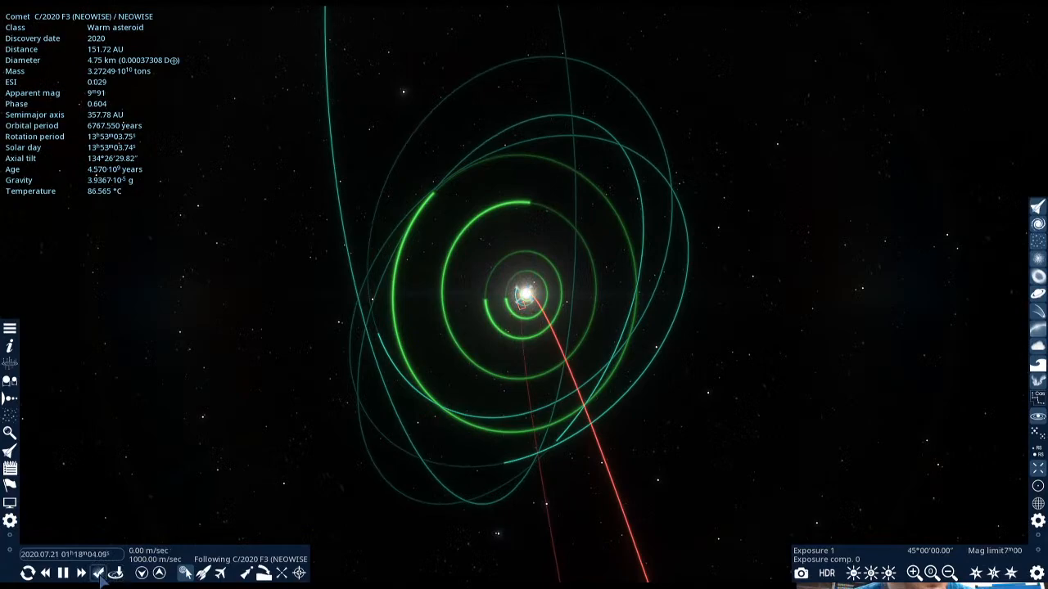
Accelerate time repeatedly so NEOWISE travels out past the planets' orbits, reaching 2123.
click(81, 573)
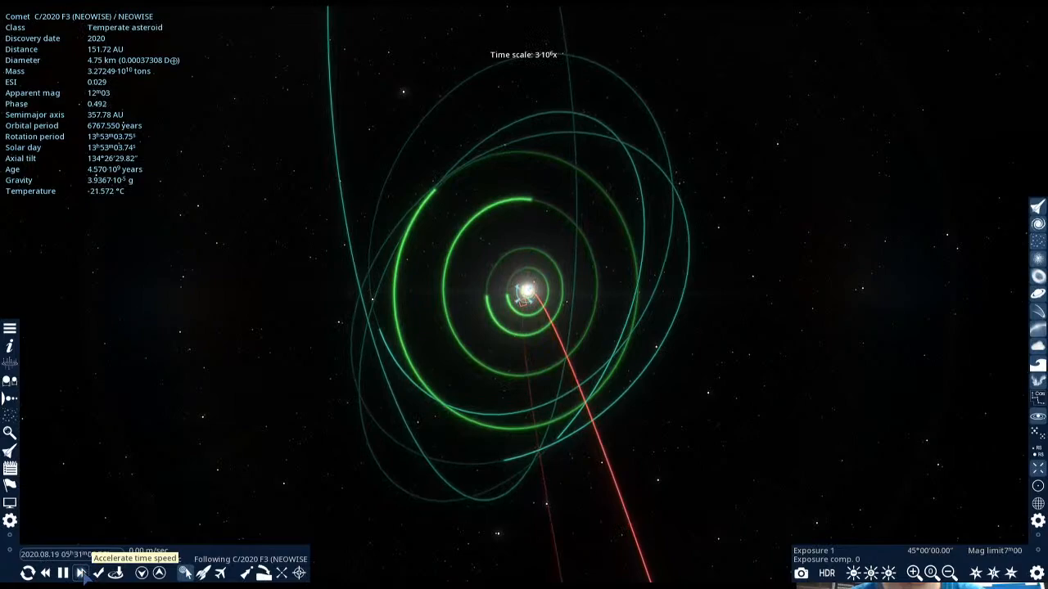
click(81, 573)
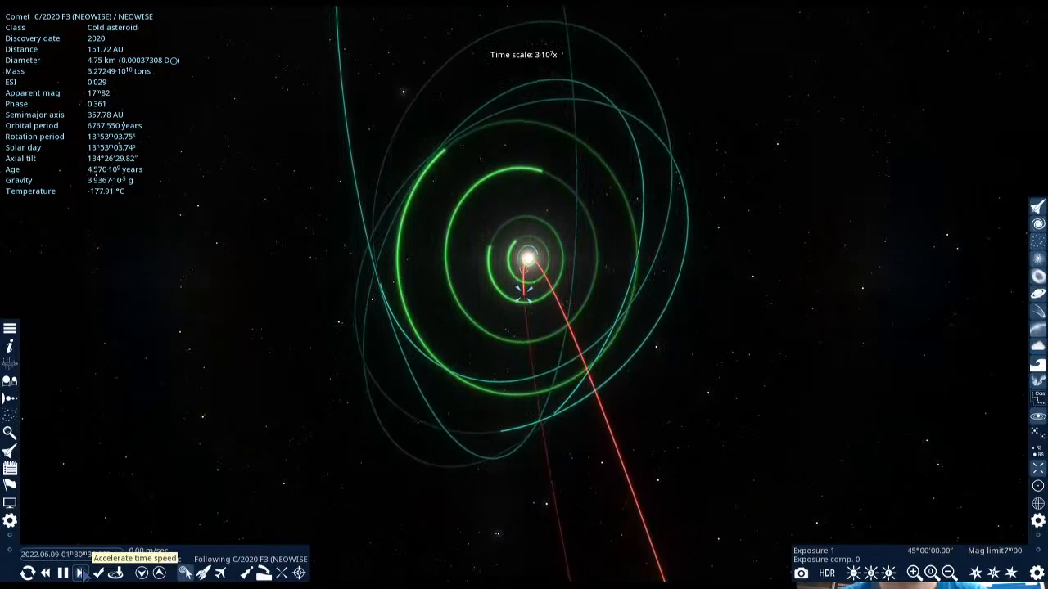
click(79, 573)
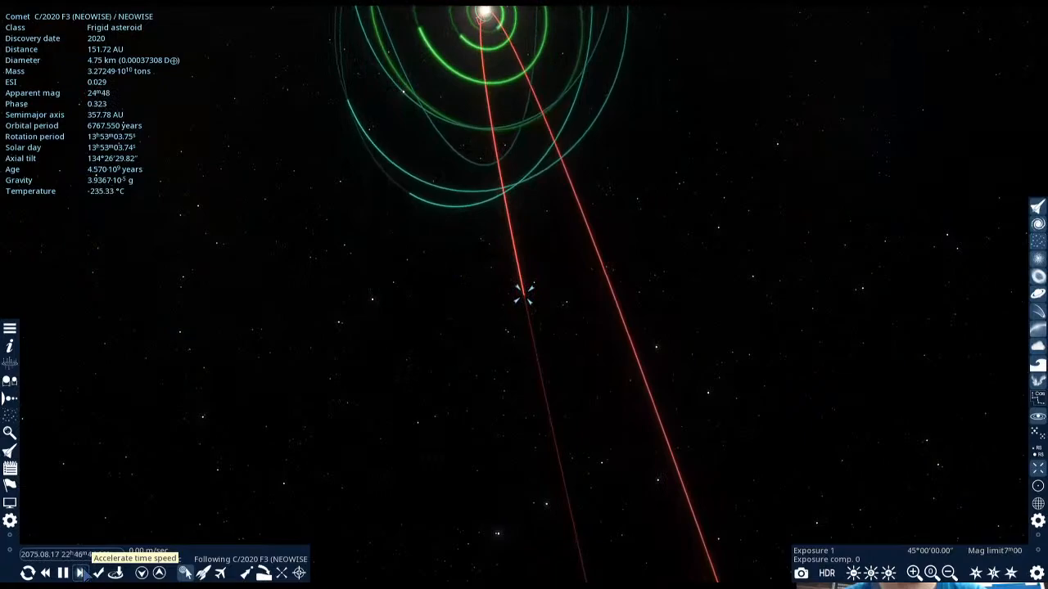
click(78, 573)
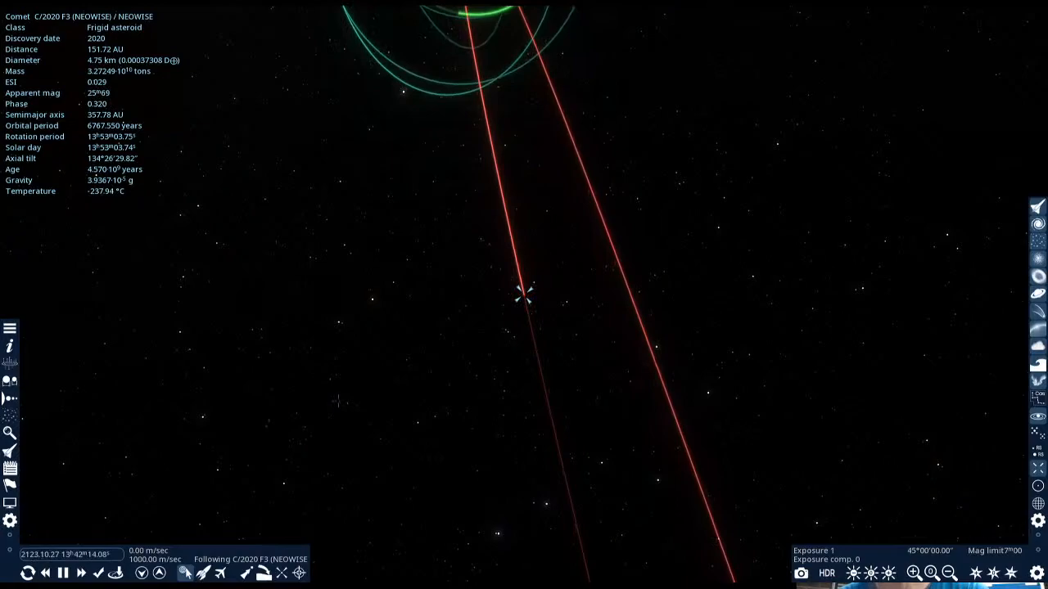
Accelerate time further until the comet is far beyond the orbits near year 9093, then pause.
click(82, 571)
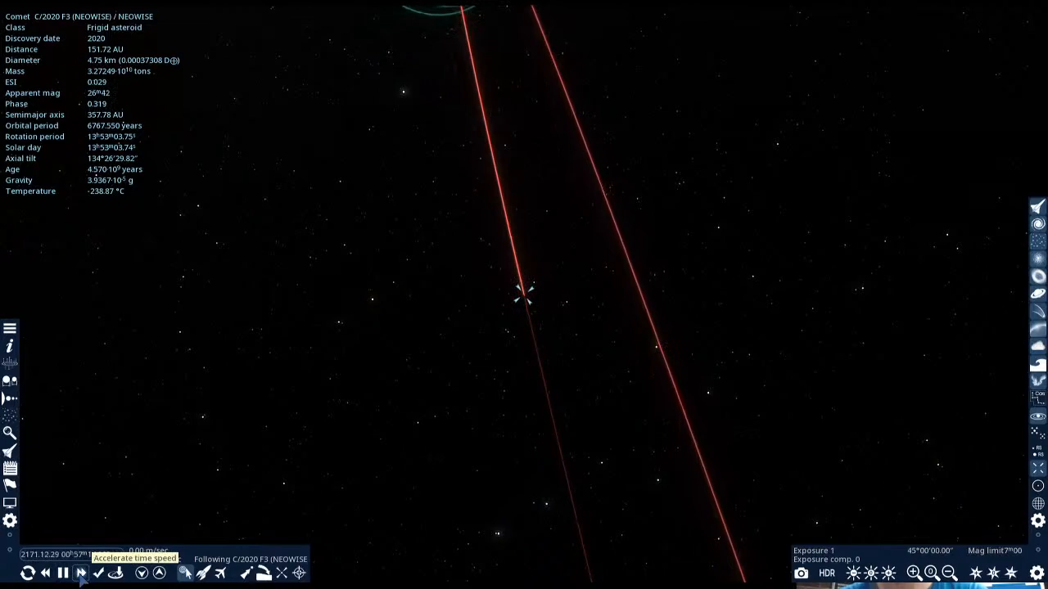
click(79, 571)
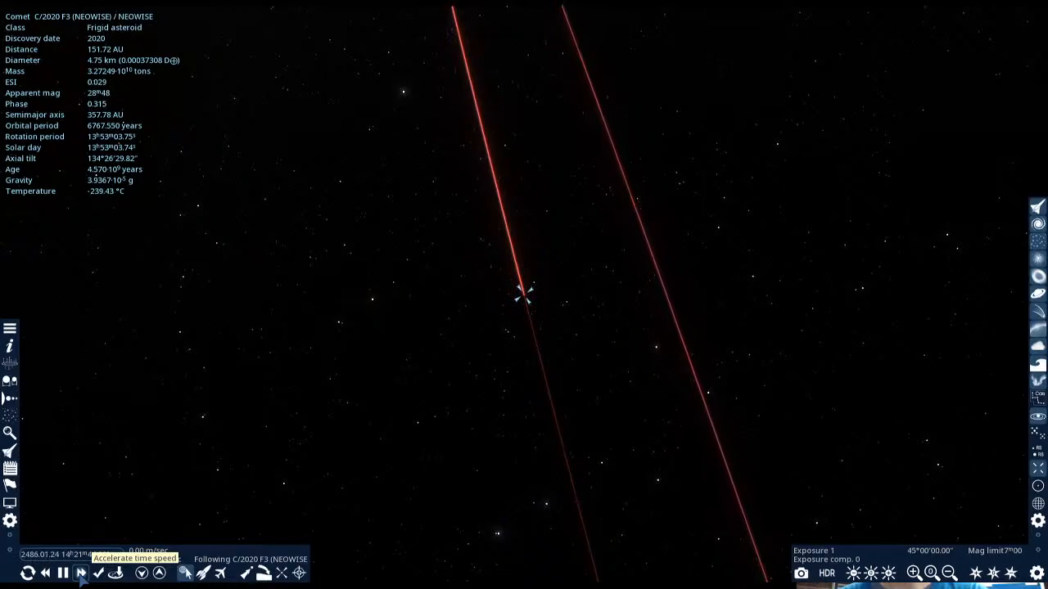
click(82, 573)
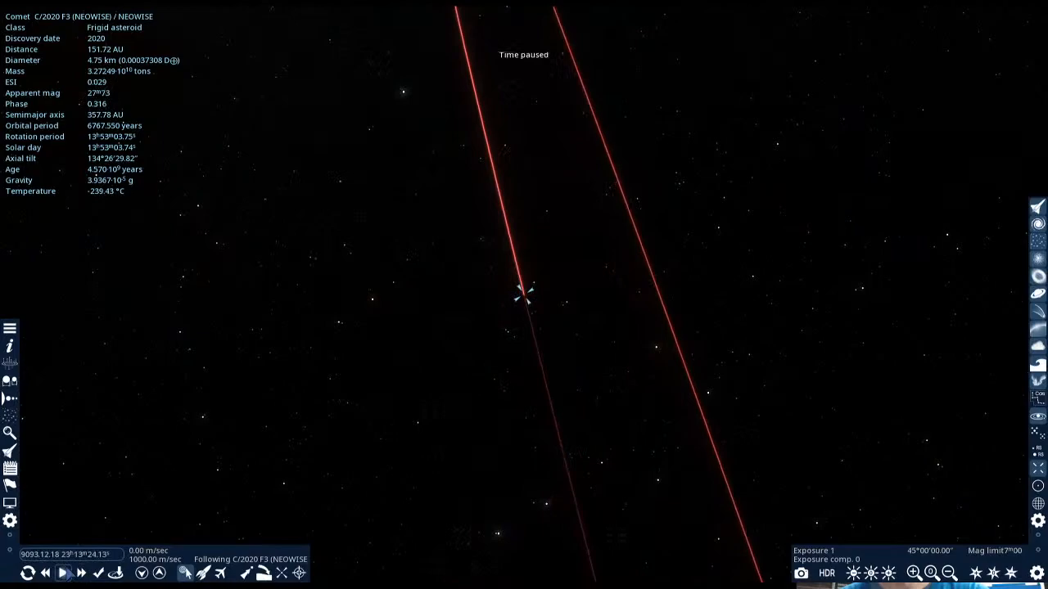
click(62, 573)
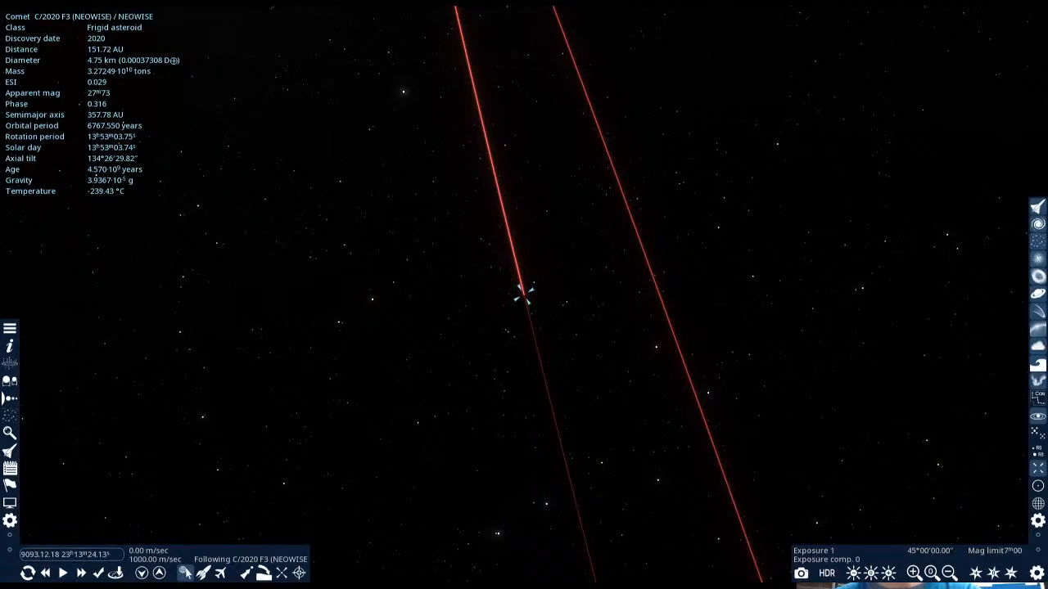